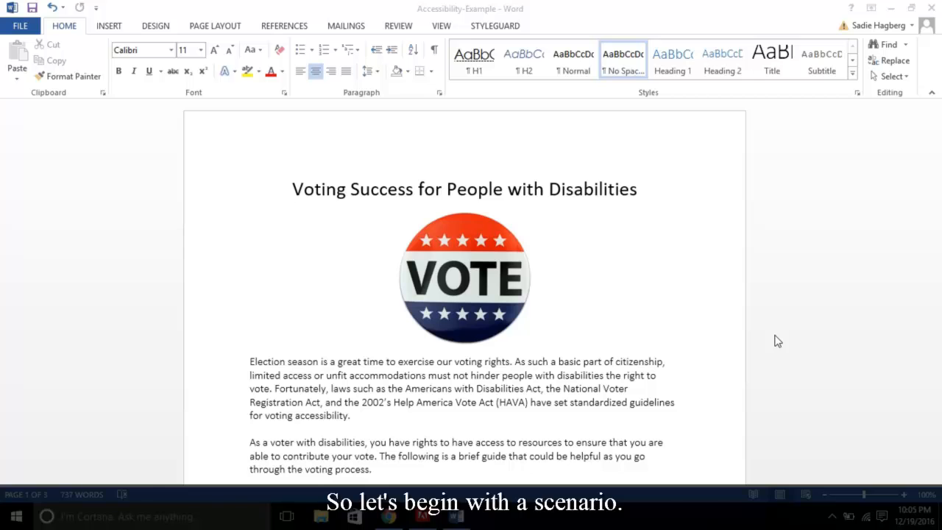
pyautogui.moveTo(544, 339)
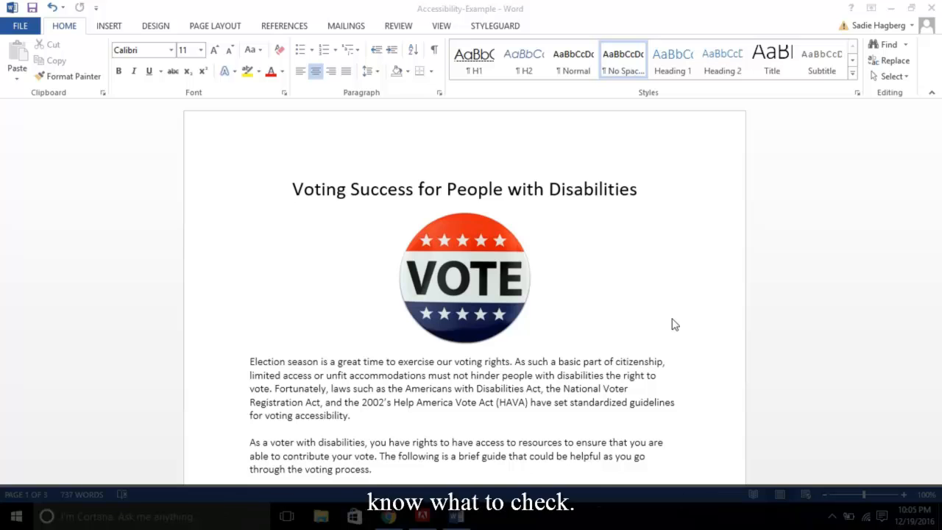
pyautogui.moveTo(751, 412)
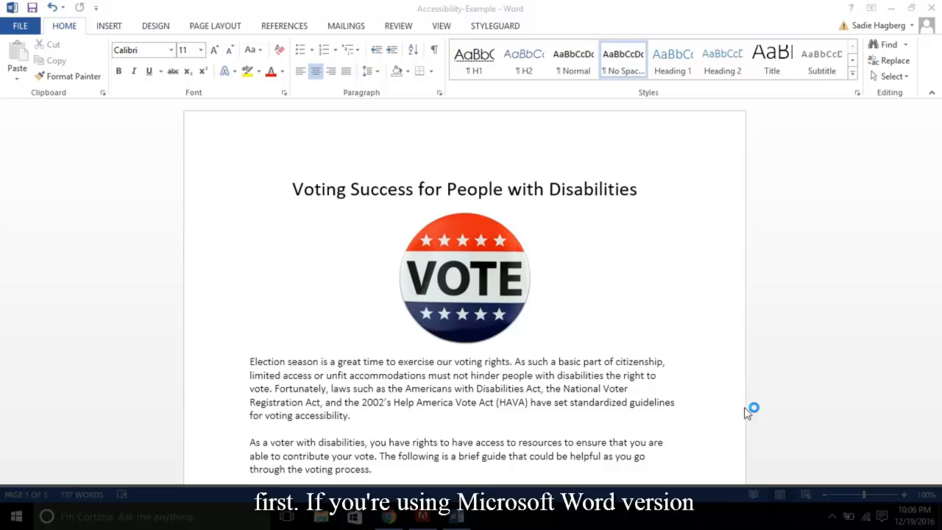
pyautogui.moveTo(690, 411)
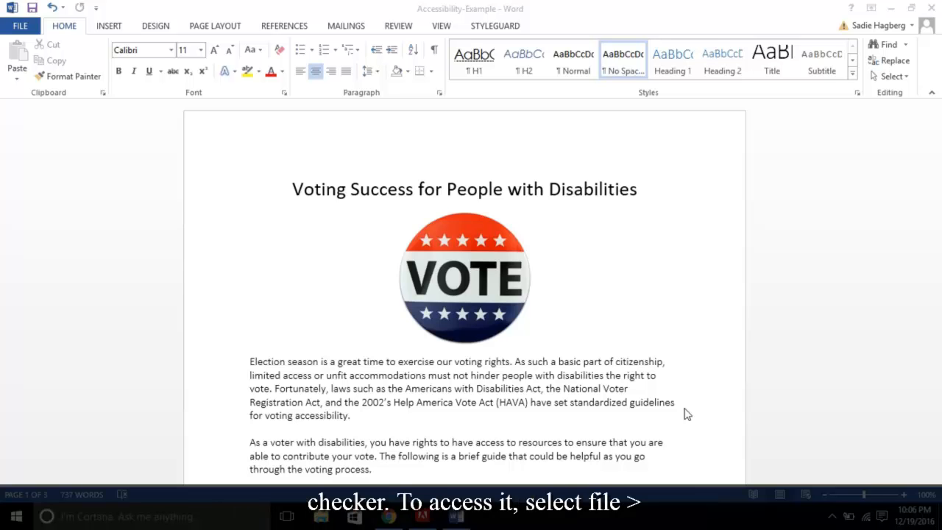
pyautogui.moveTo(44, 38)
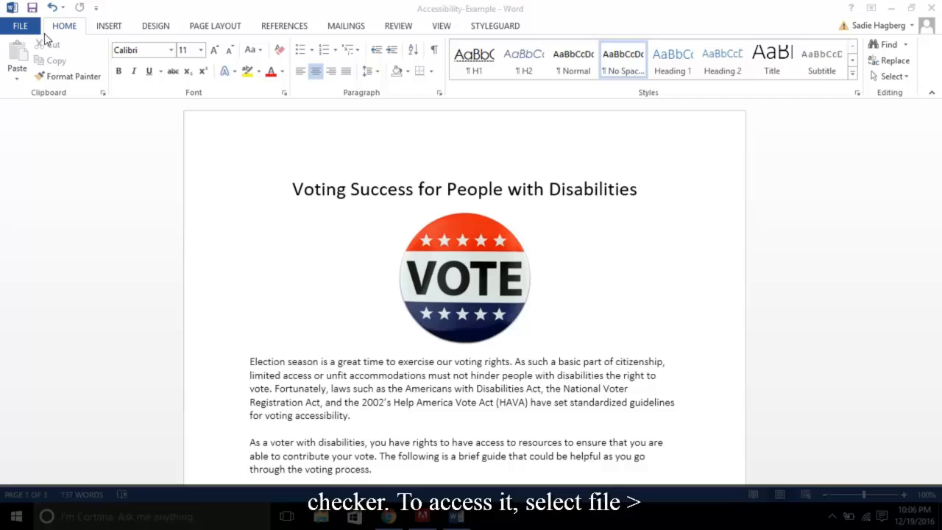
# Step: Run Check Accessibility from File > Info and collapse the unclear hyperlink warning
pyautogui.click(20, 25)
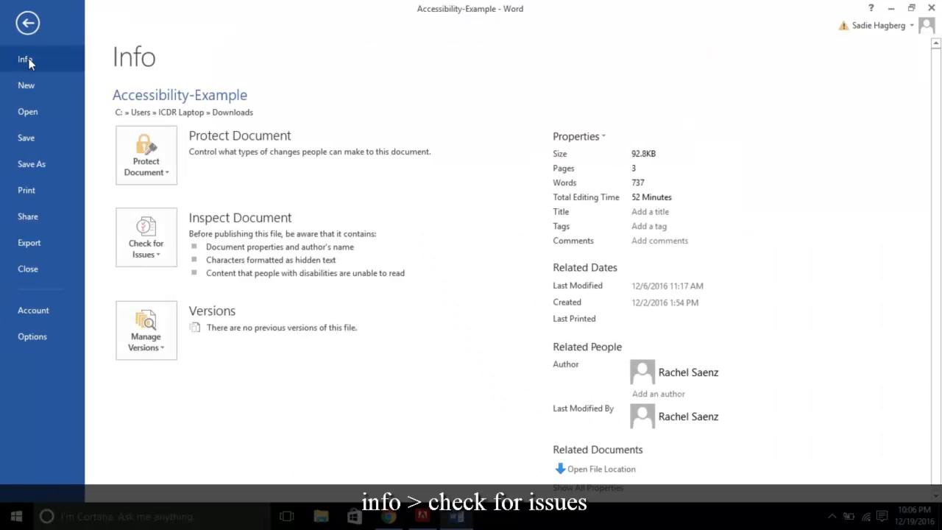
pyautogui.click(146, 237)
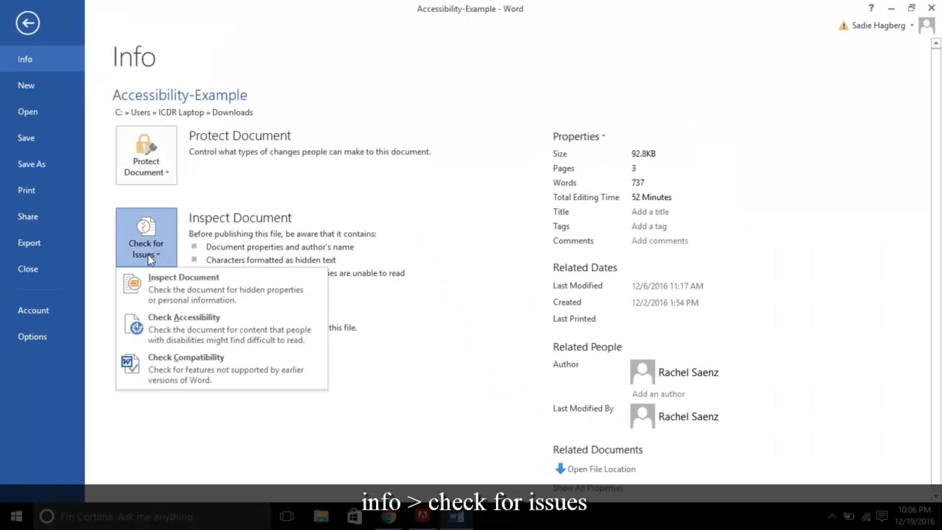
pyautogui.click(184, 318)
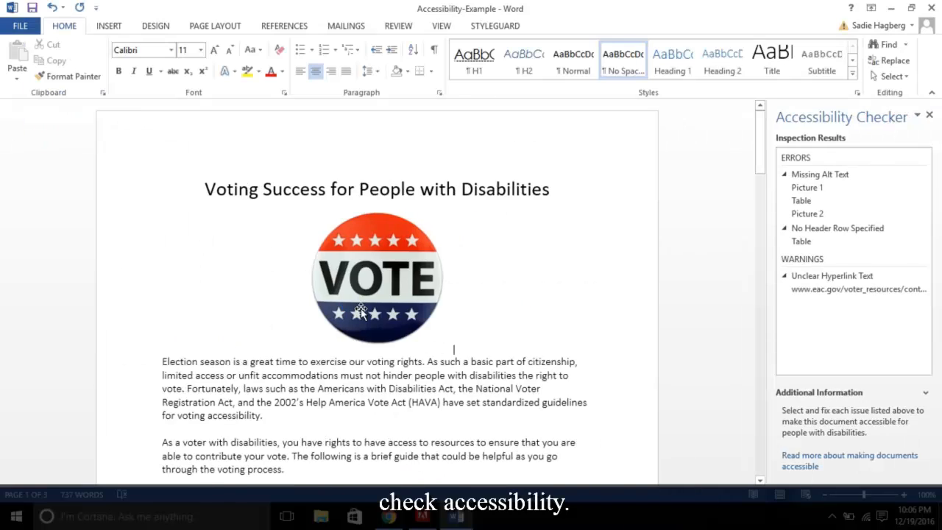
pyautogui.moveTo(803, 259)
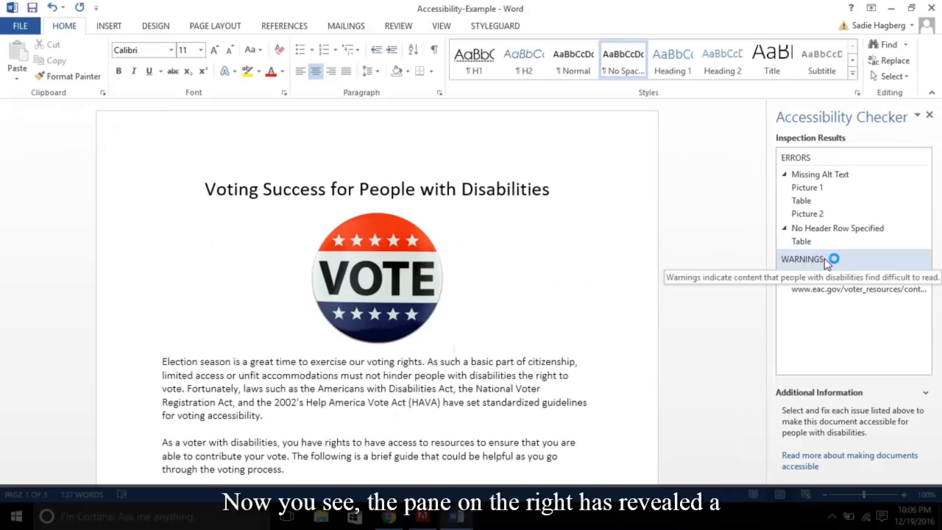
pyautogui.click(801, 259)
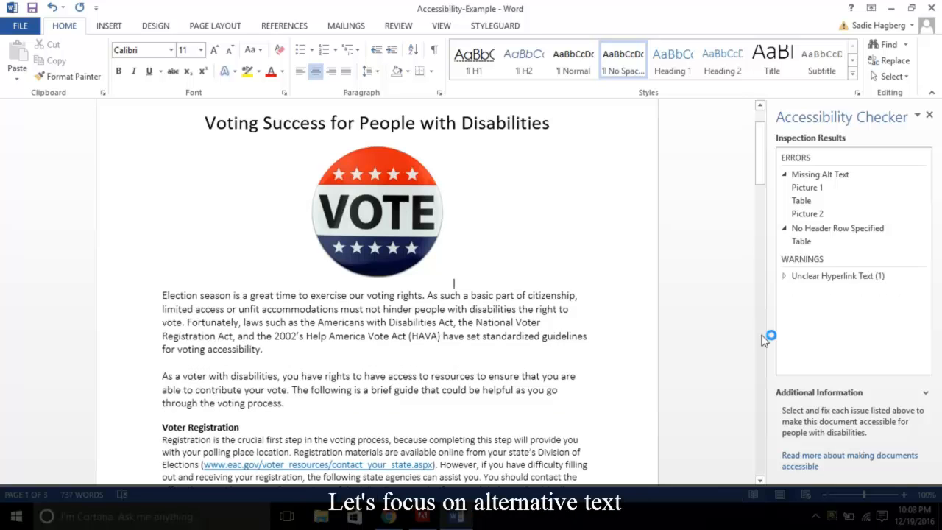
pyautogui.click(806, 213)
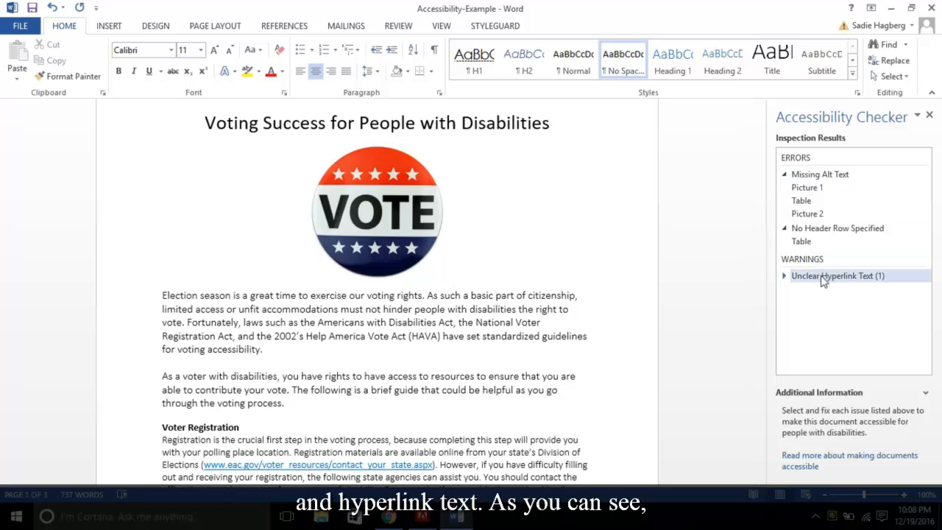
pyautogui.scroll(-3)
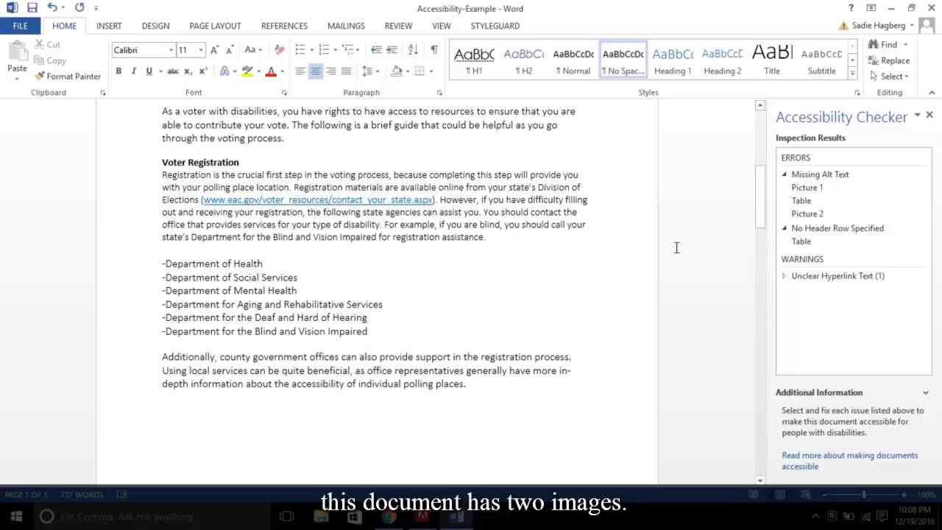
pyautogui.scroll(-3)
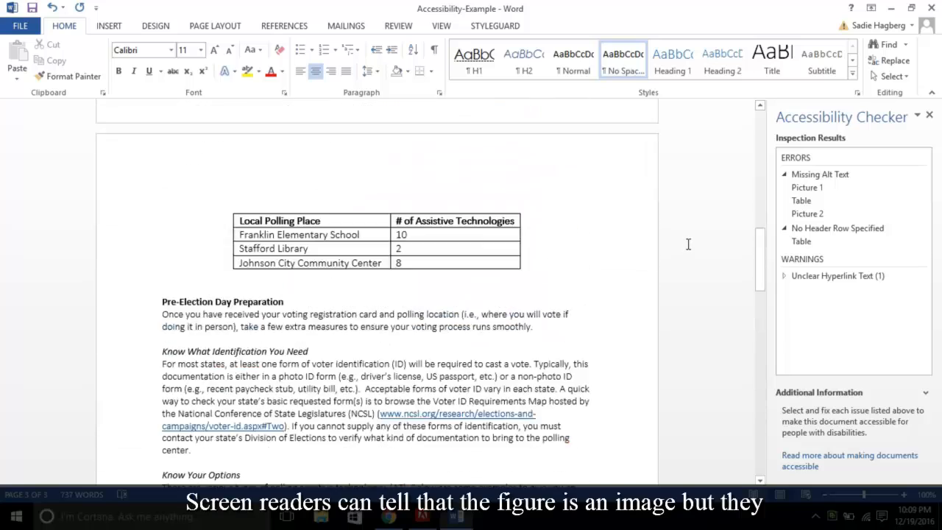
pyautogui.scroll(3)
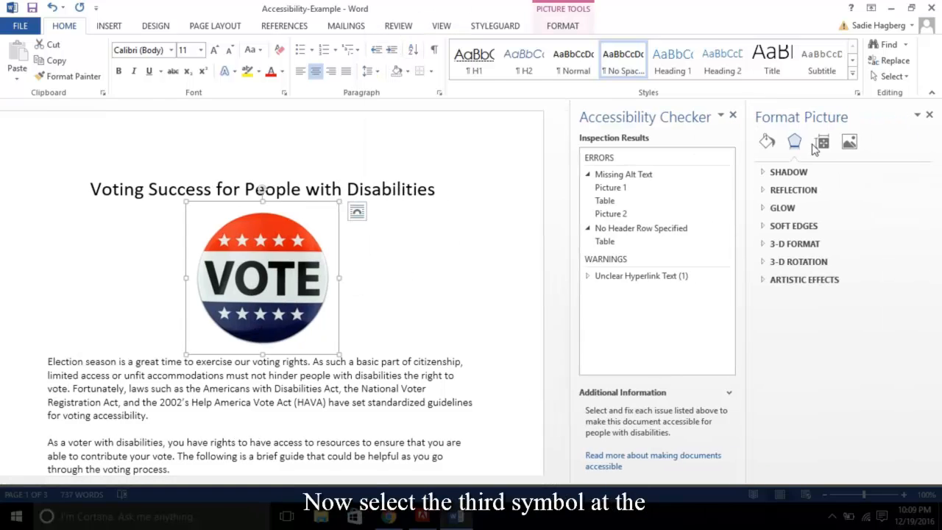
# Step: Enter 'voting pin' as the VOTE picture's Alt Text description in Layout & Properties
pyautogui.click(822, 142)
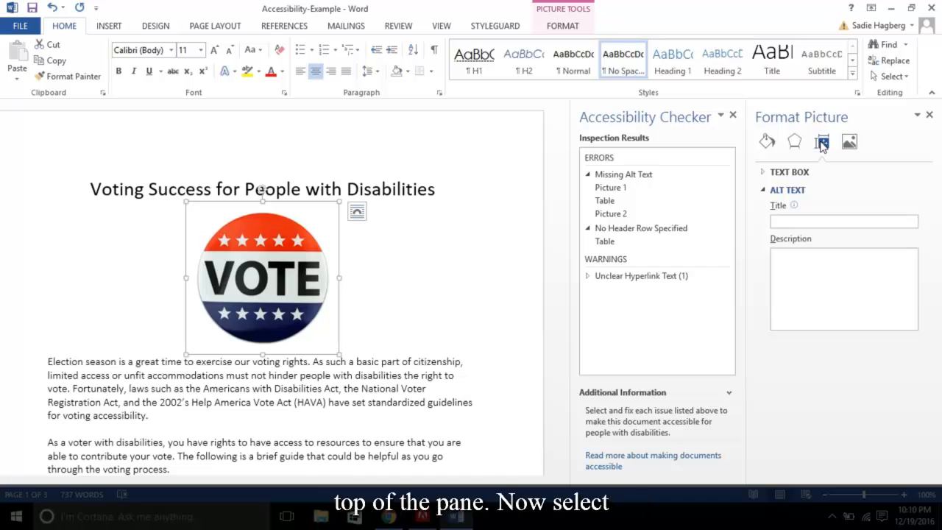
pyautogui.click(788, 189)
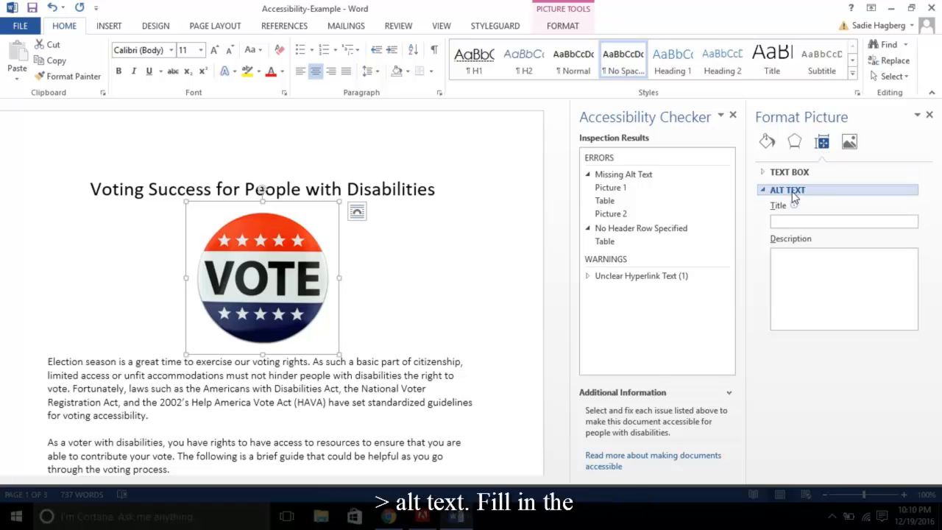
pyautogui.click(843, 289)
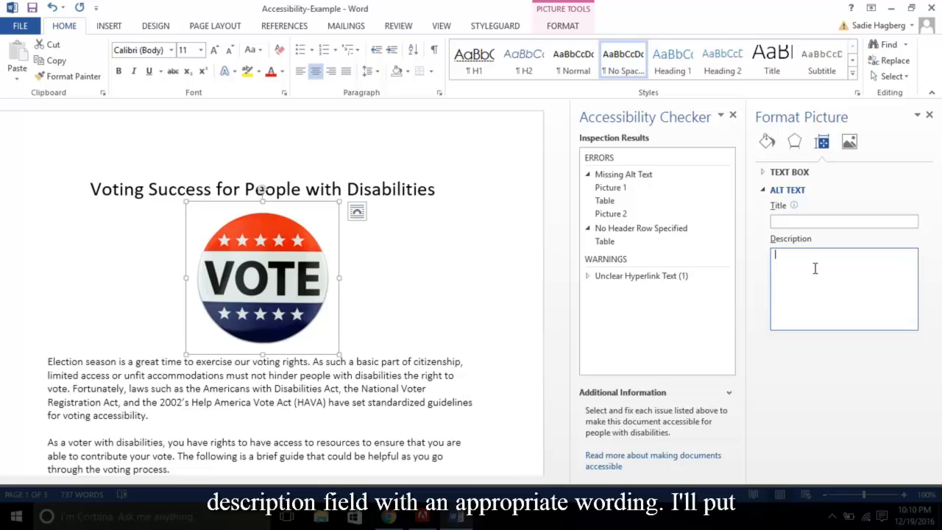
pyautogui.write('v')
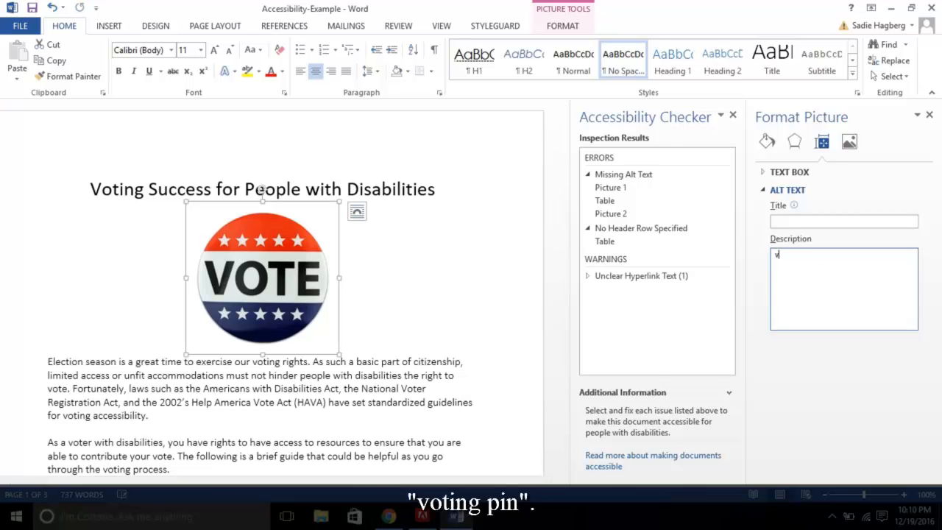
pyautogui.write('oting pin')
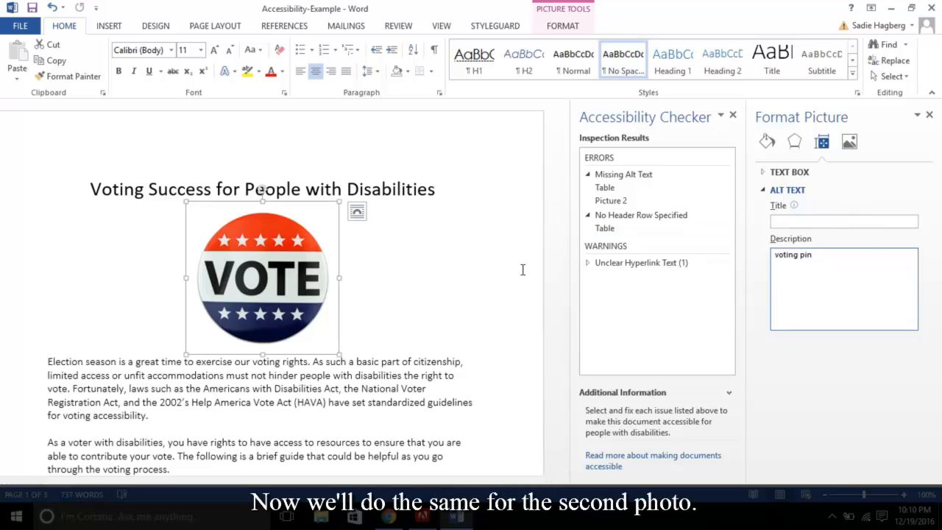
# Step: Enter 'voting machine' as the second photo's Alt Text description
pyautogui.scroll(-3)
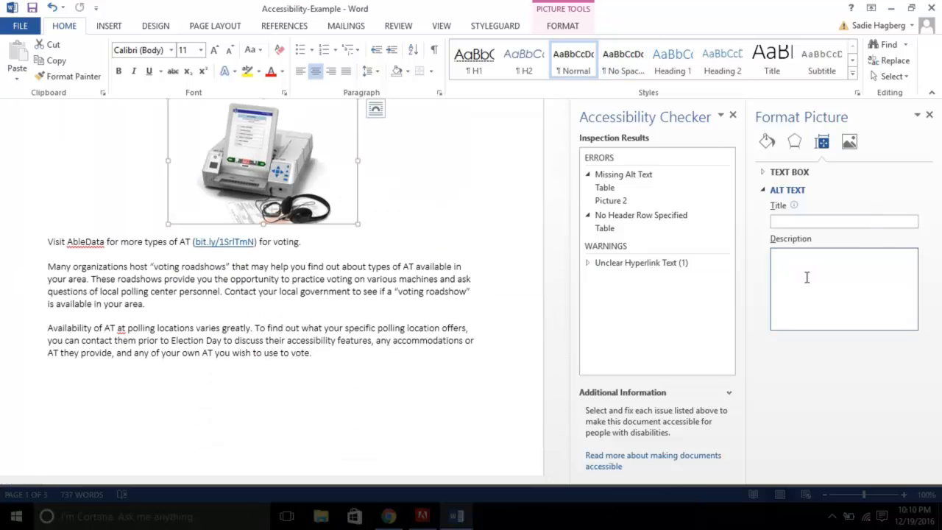
pyautogui.write('voting machi')
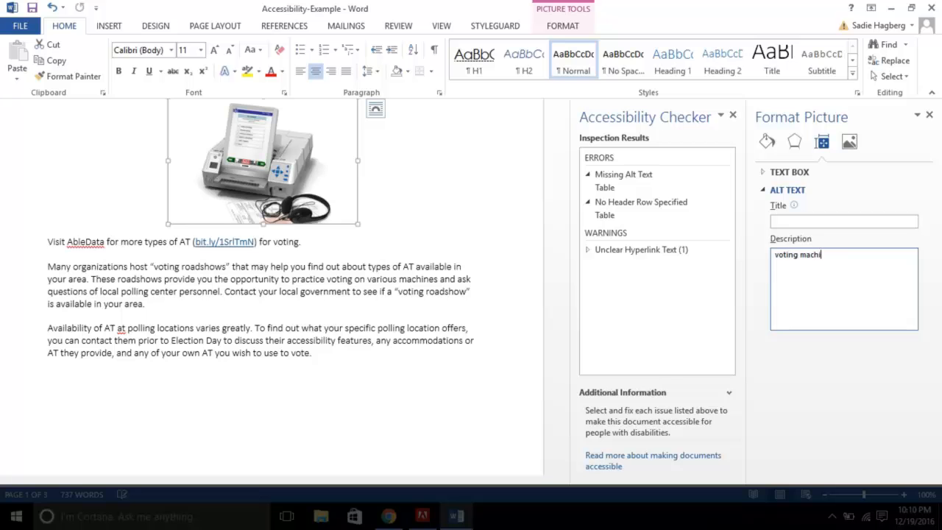
pyautogui.write('ne')
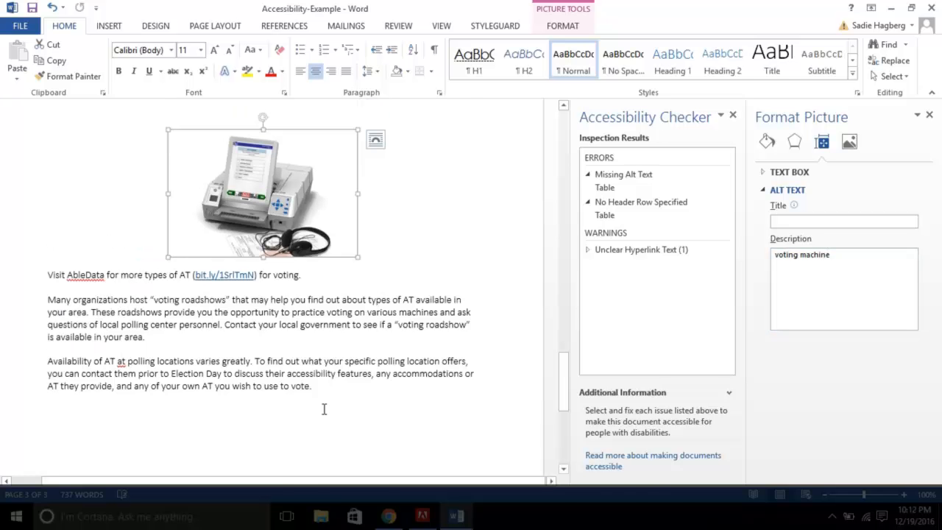
pyautogui.scroll(-3)
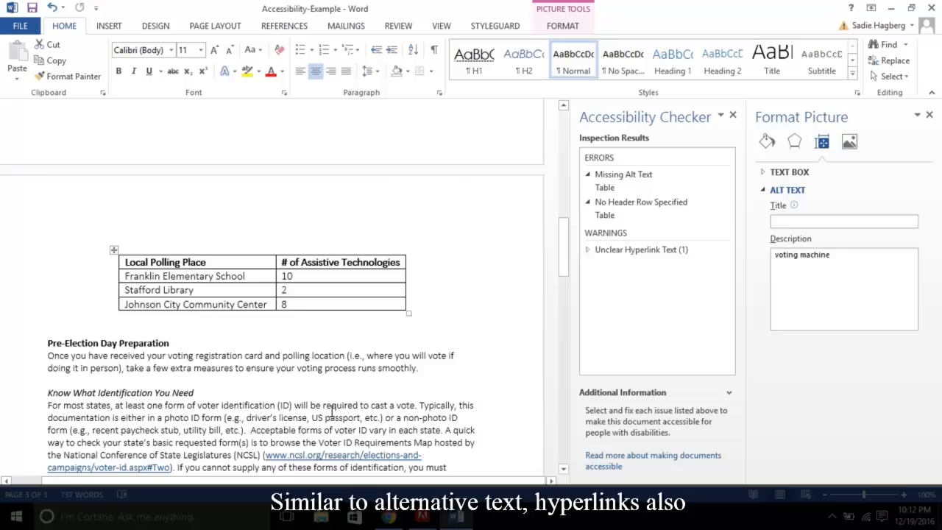
pyautogui.scroll(3)
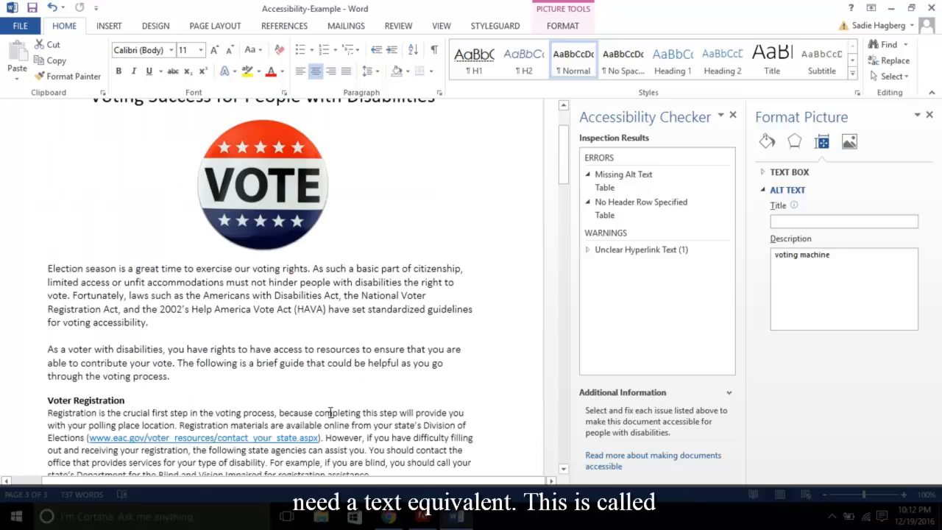
pyautogui.scroll(-3)
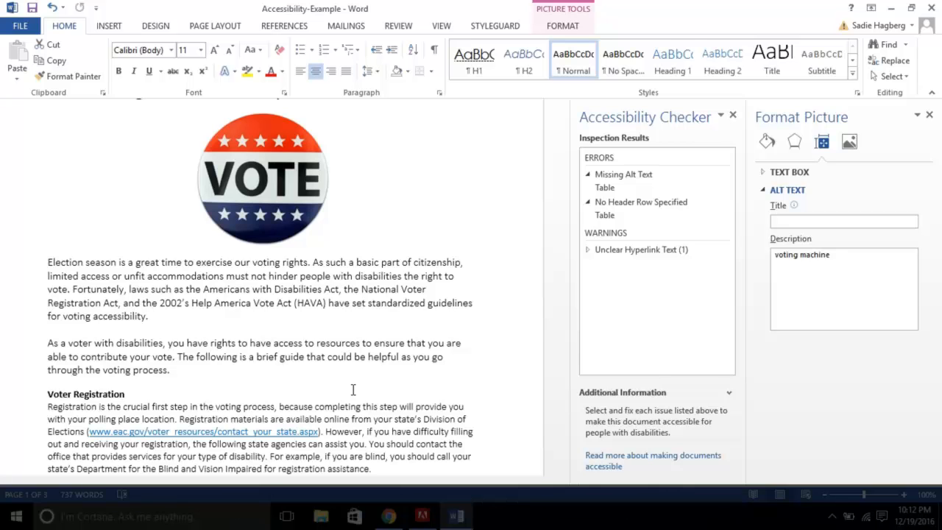
# Step: Edit the eac.gov hyperlink and give it the ScreenTip 'EAC voter resource'
pyautogui.rightClick(203, 431)
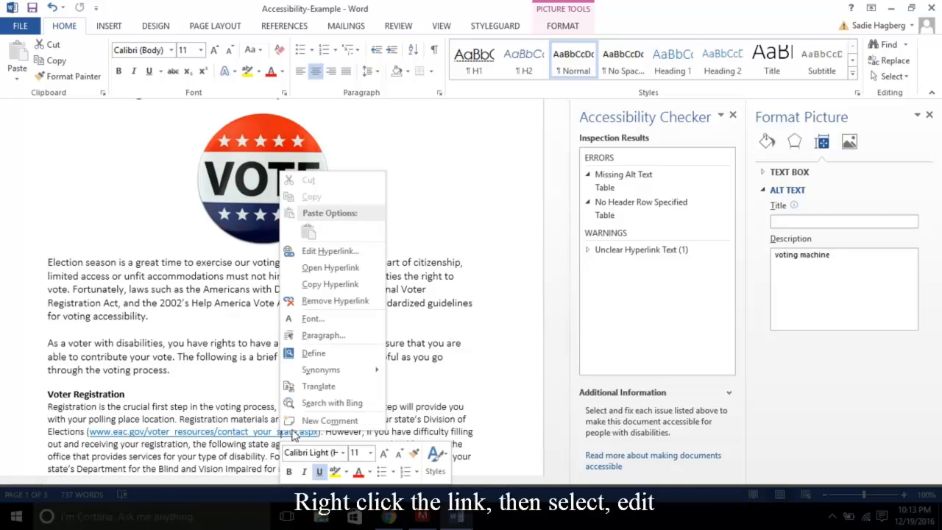
pyautogui.click(330, 250)
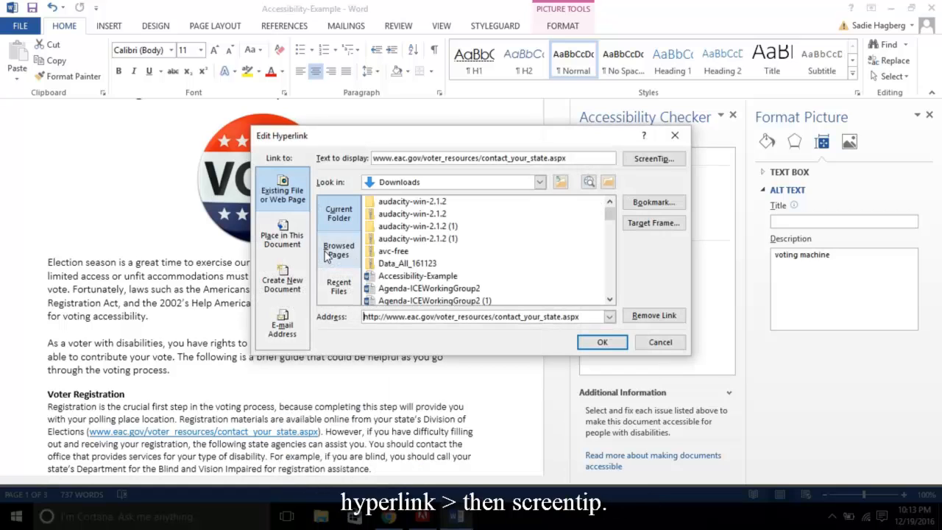
pyautogui.click(654, 159)
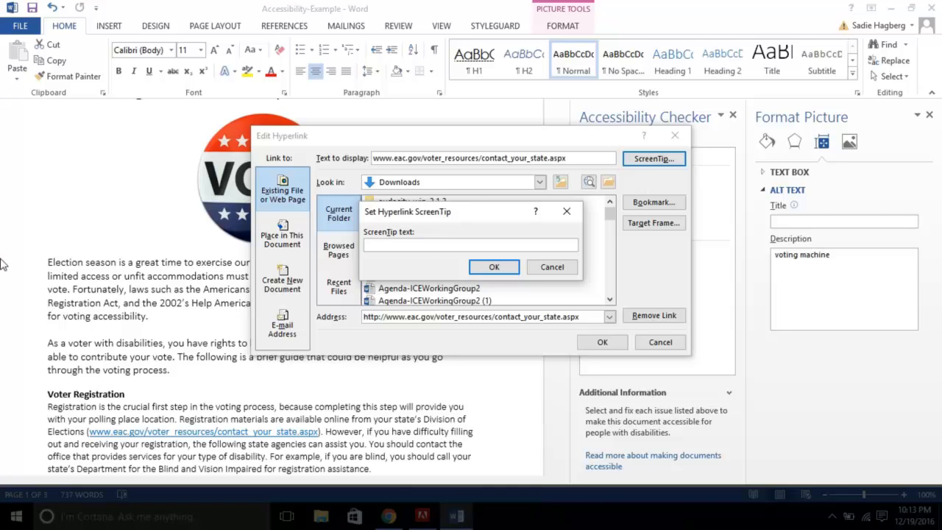
pyautogui.write('EAC voter reso')
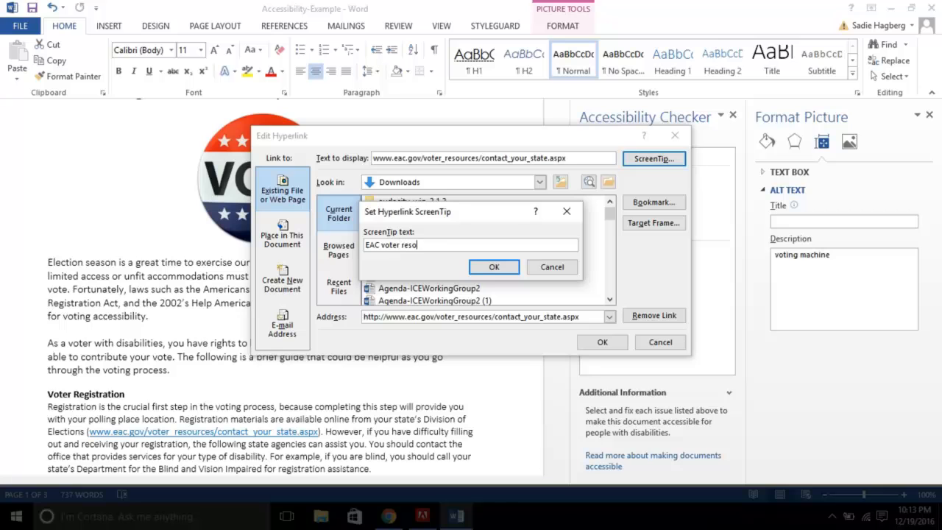
pyautogui.write('urce')
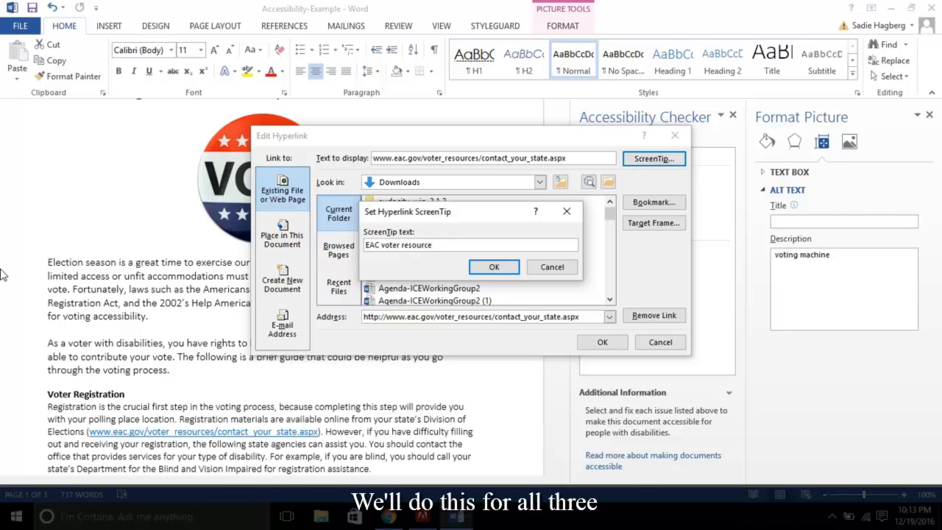
pyautogui.moveTo(494, 266)
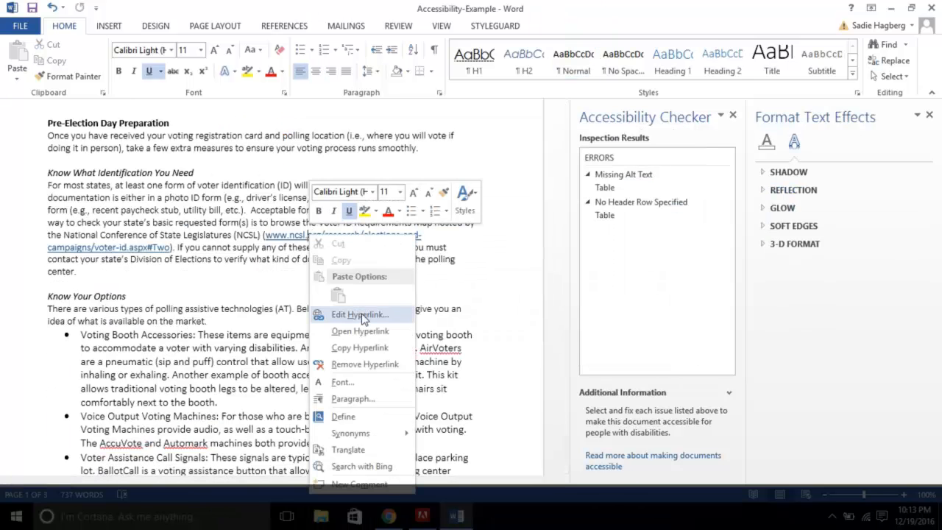
# Step: Edit the remaining links' ScreenTips, giving the bit.ly link 'AbleData Voting Products'
pyautogui.click(359, 315)
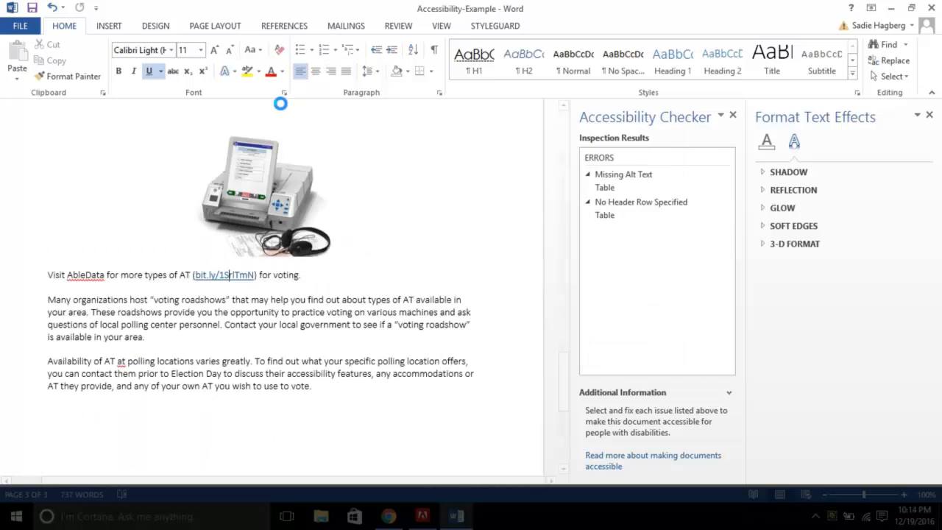
pyautogui.click(654, 159)
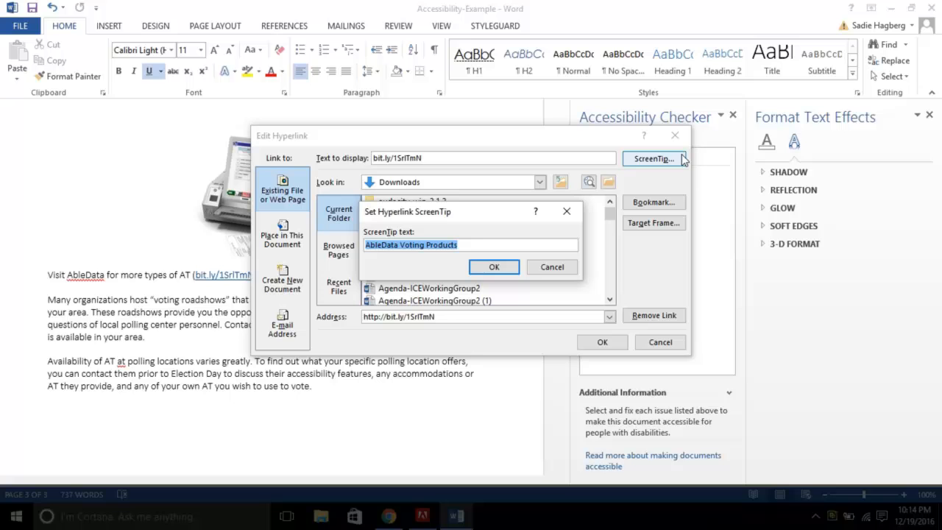
pyautogui.moveTo(494, 266)
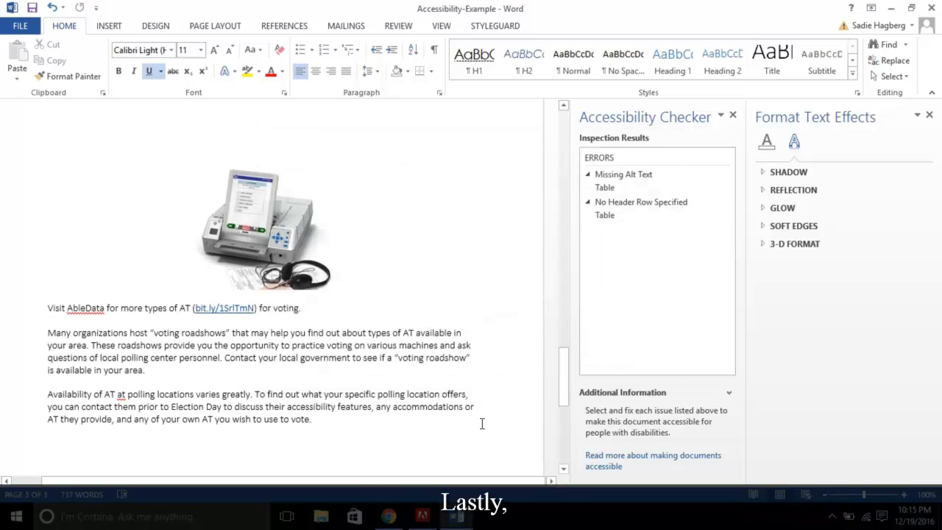
# Step: Scroll to the Local Polling Place table and select it
pyautogui.scroll(-3)
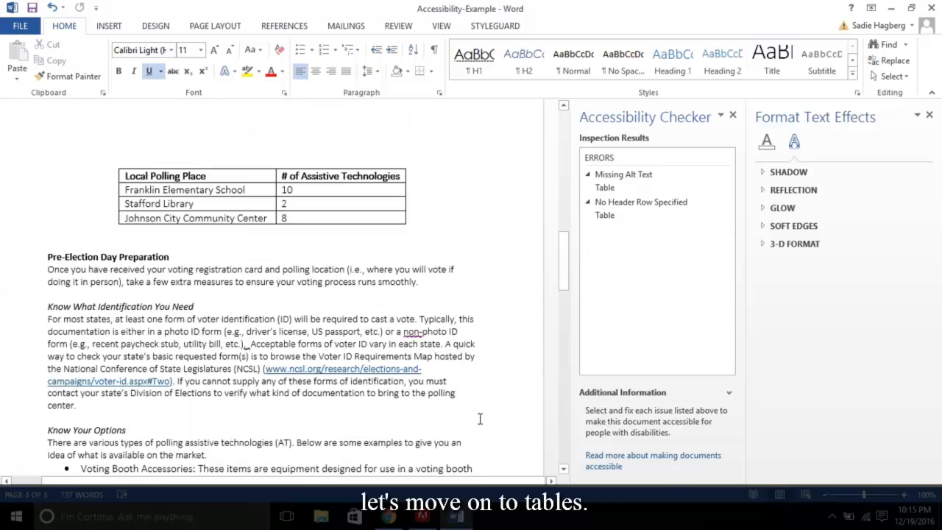
pyautogui.scroll(3)
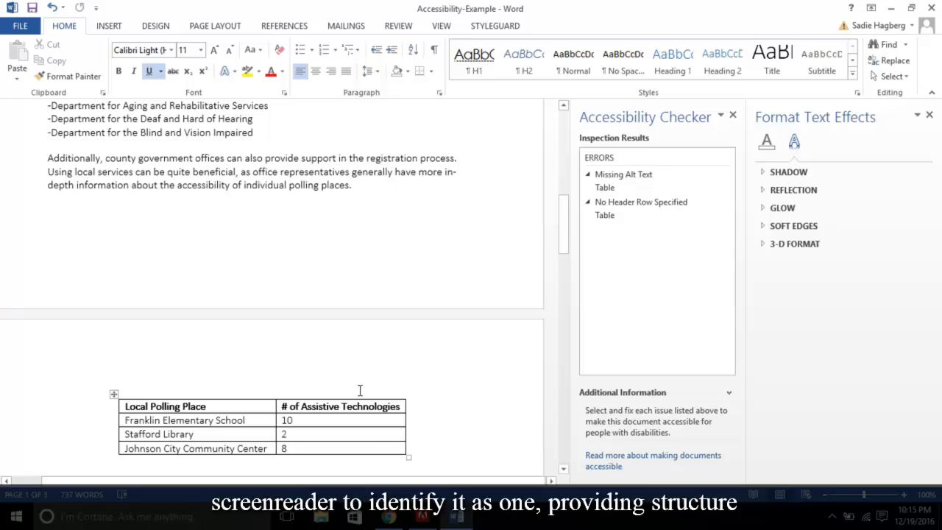
pyautogui.click(221, 427)
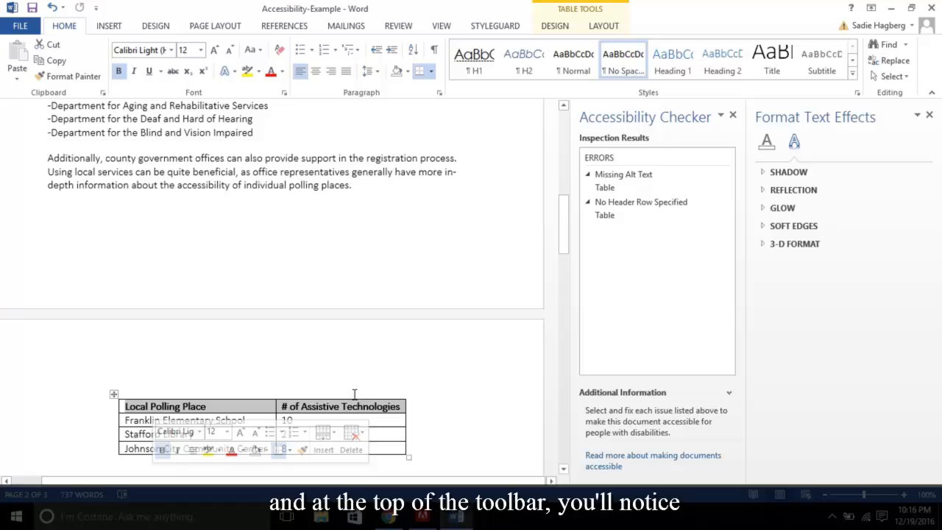
pyautogui.moveTo(724, 21)
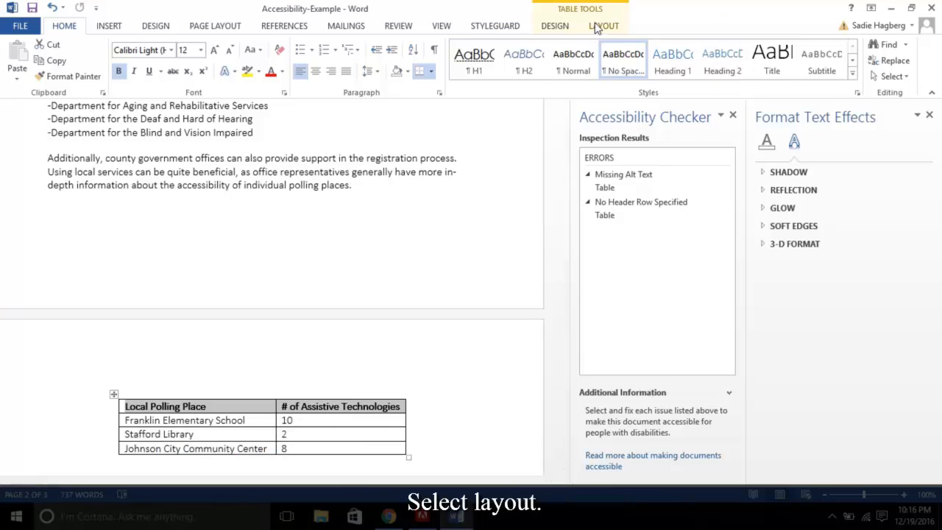
# Step: Set Repeat Header Rows on the table from the Table Tools Layout tab
pyautogui.click(604, 27)
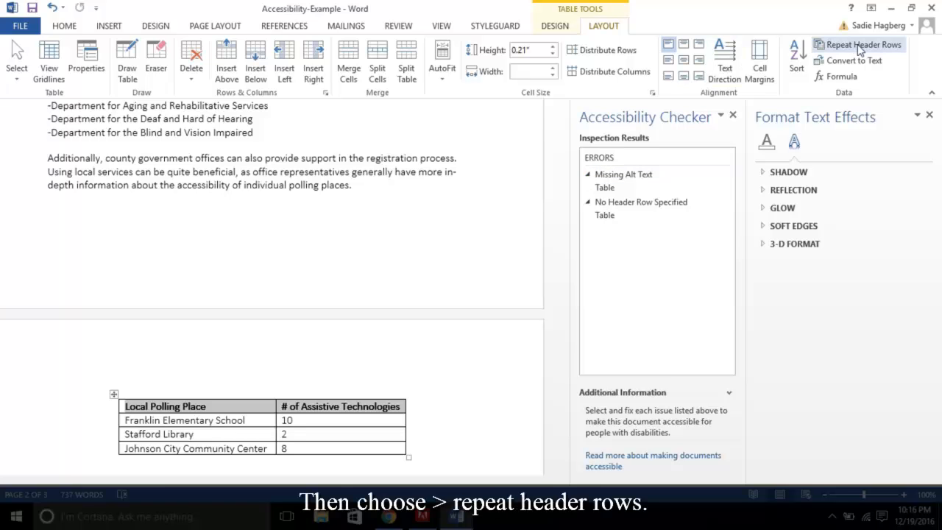
pyautogui.click(860, 44)
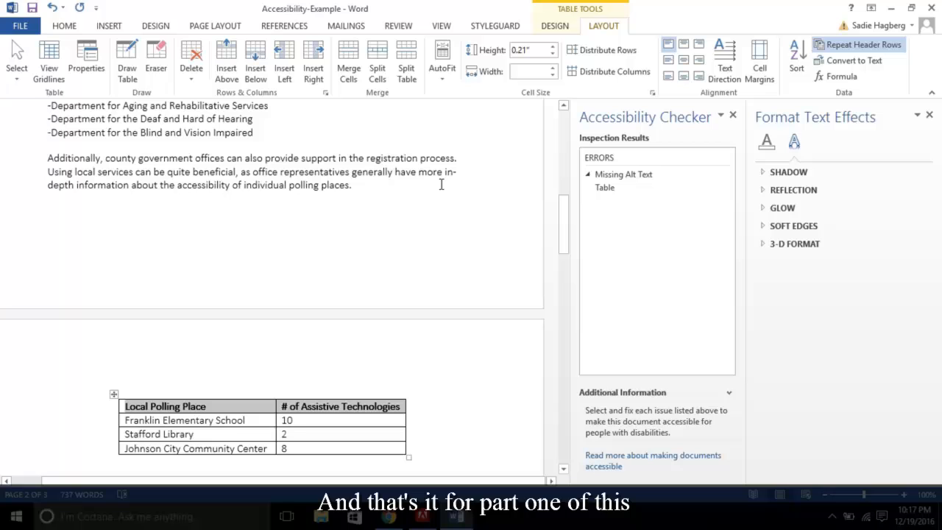